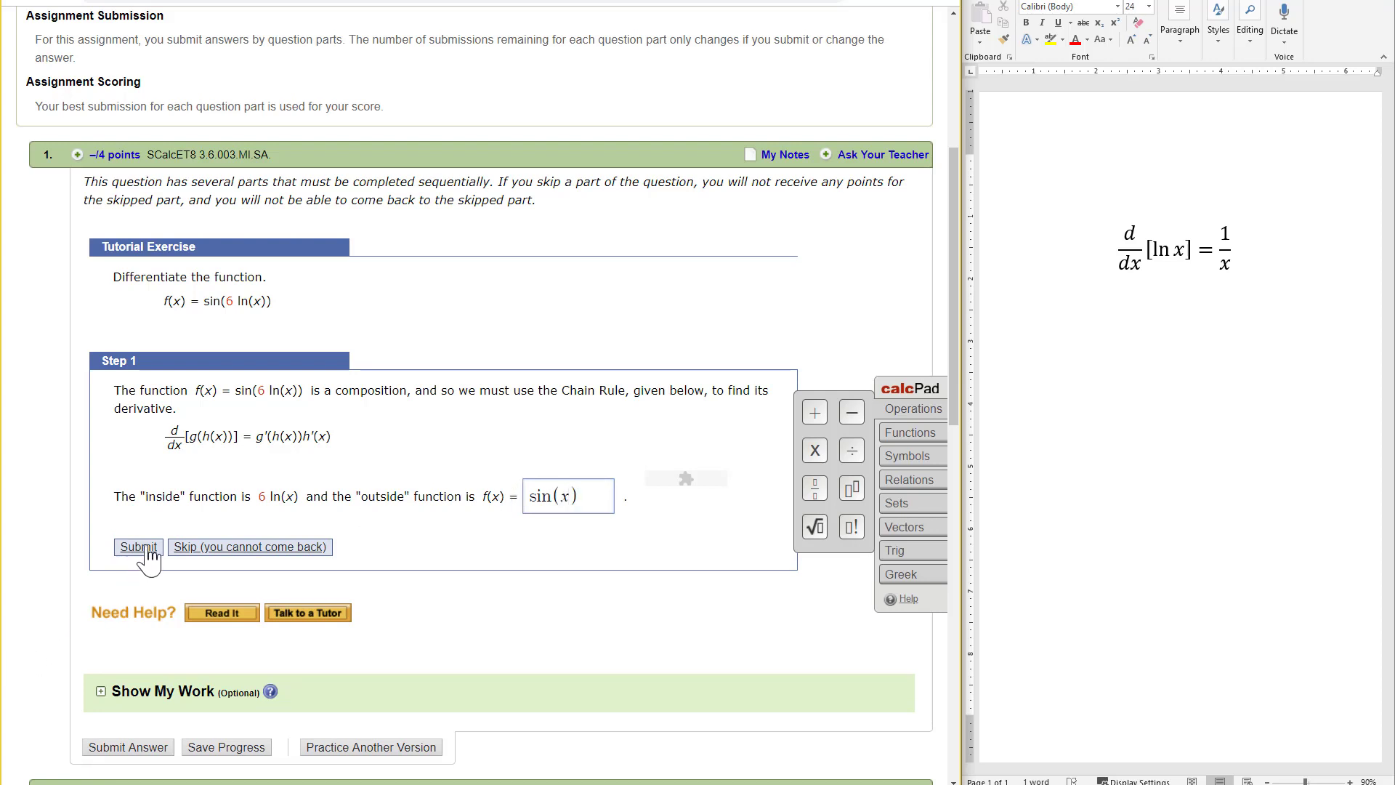
Submit sin(x) as the outside function for Step 1 of the sin(6 ln x) tutorial.
click(137, 546)
text(cos(x))
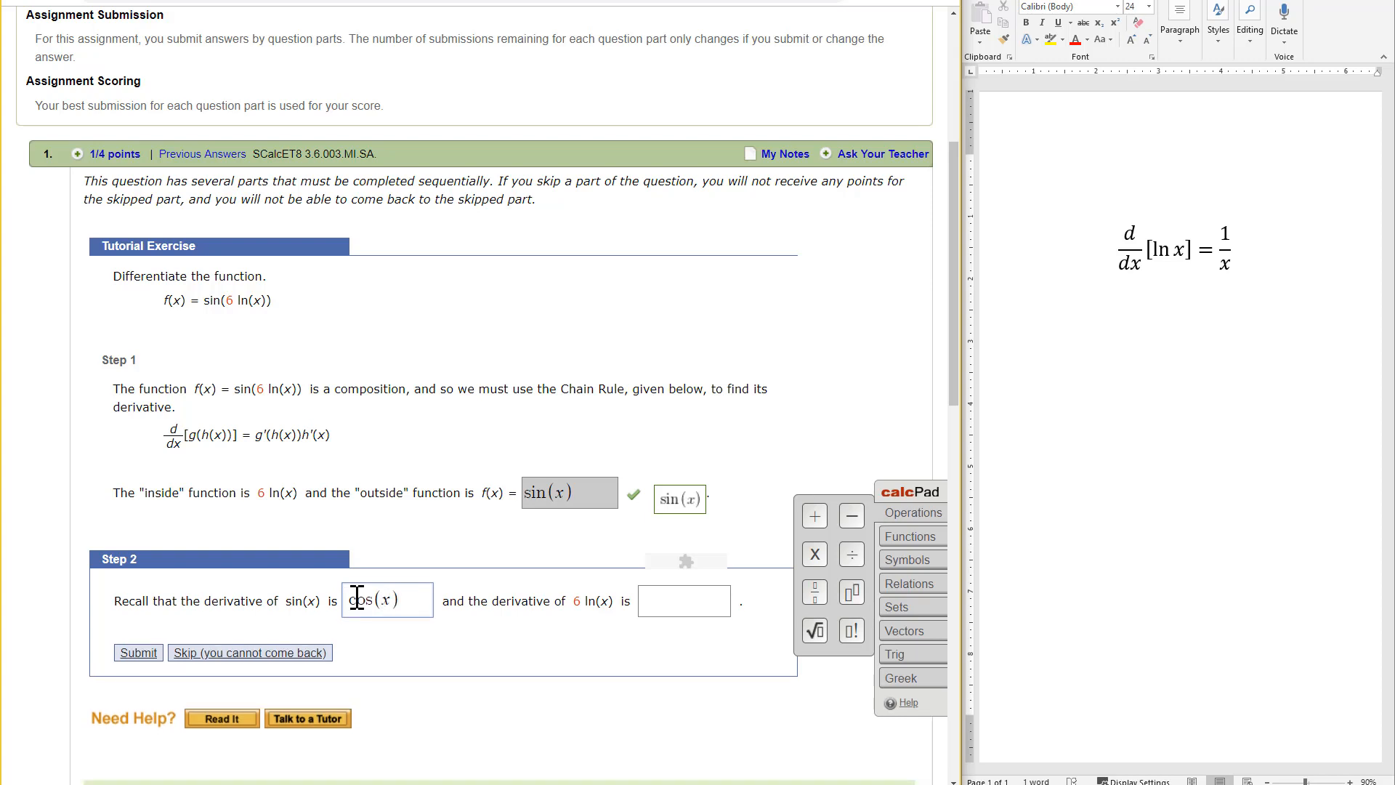